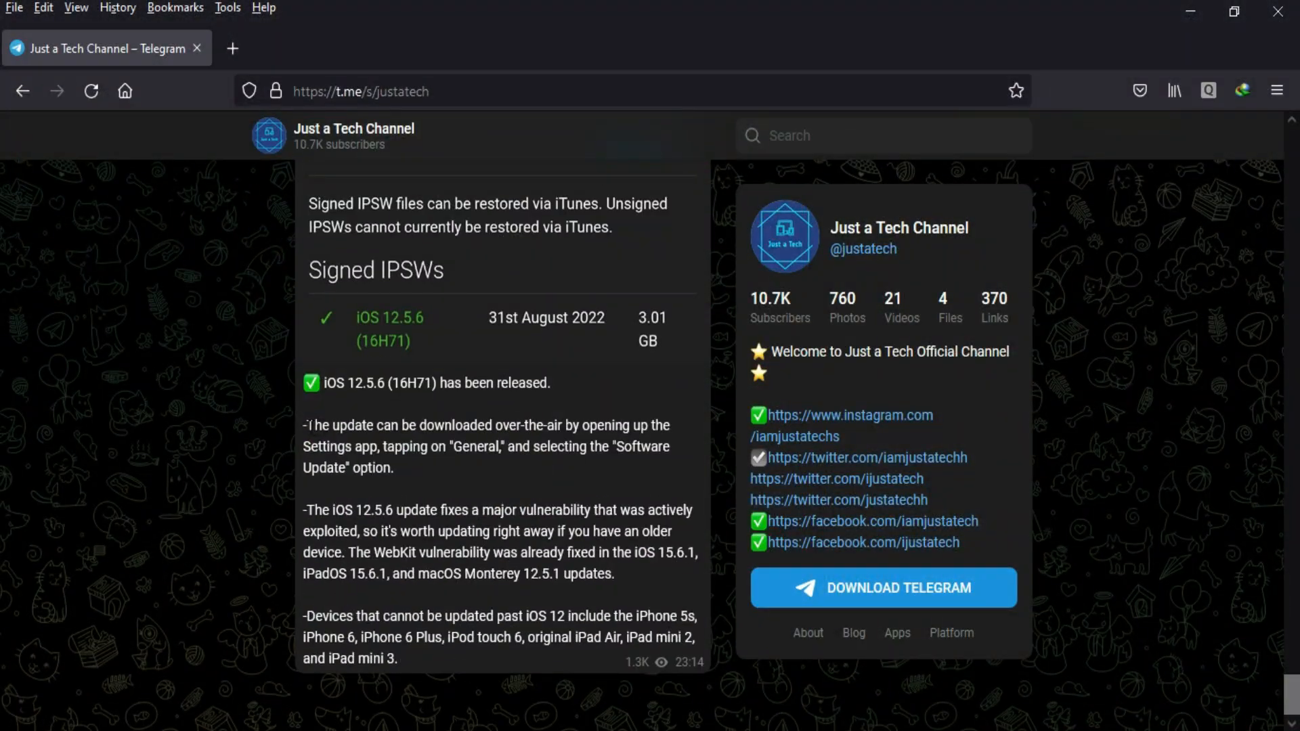
# - Read the iOS 12.5.6 release post, then open Apple's iOS 12.5.6 security content page
pyautogui.moveTo(305, 509); pyautogui.dragTo(614, 574)
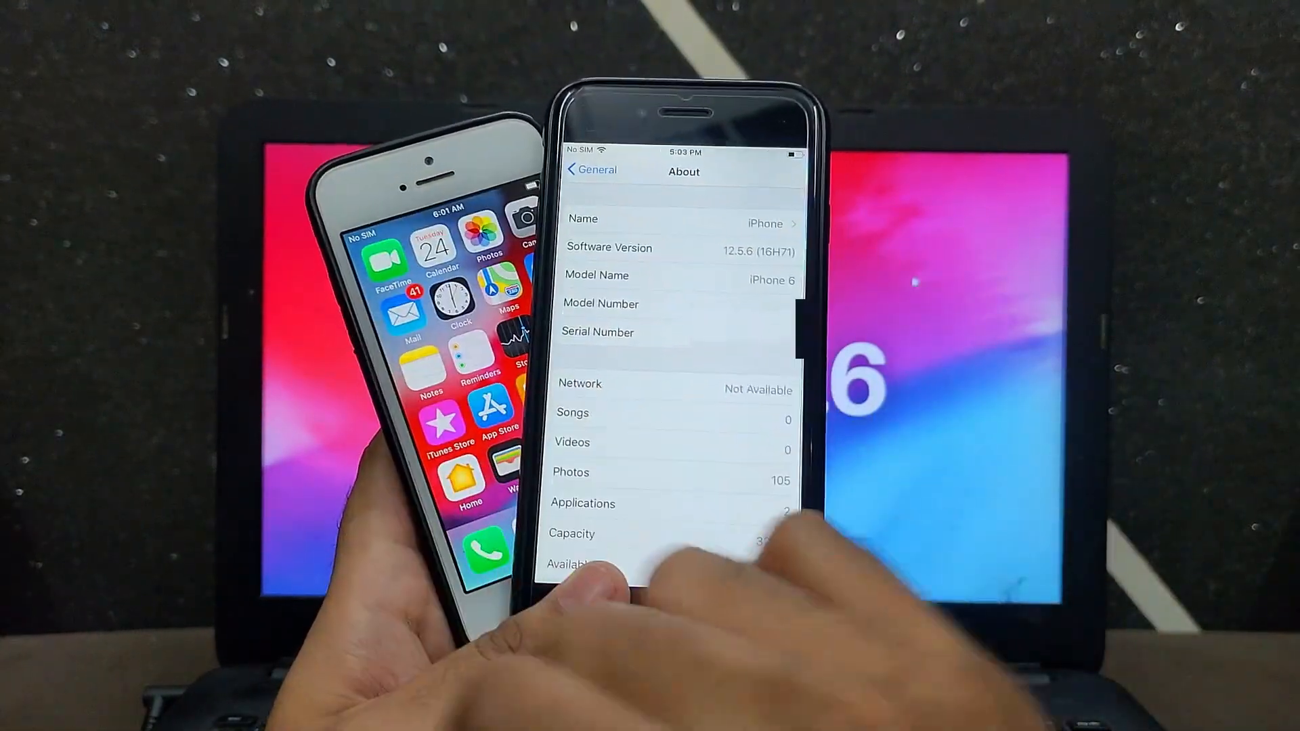
pyautogui.click(591, 170)
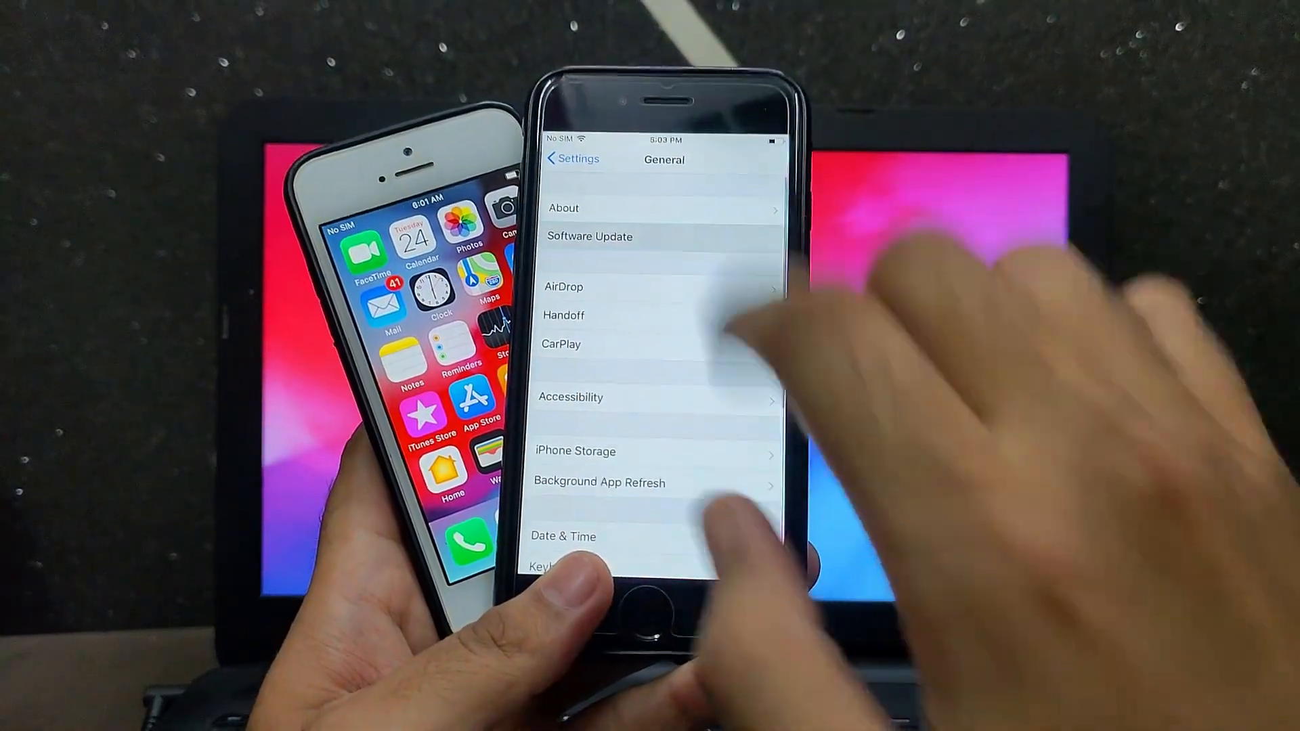
pyautogui.click(589, 236)
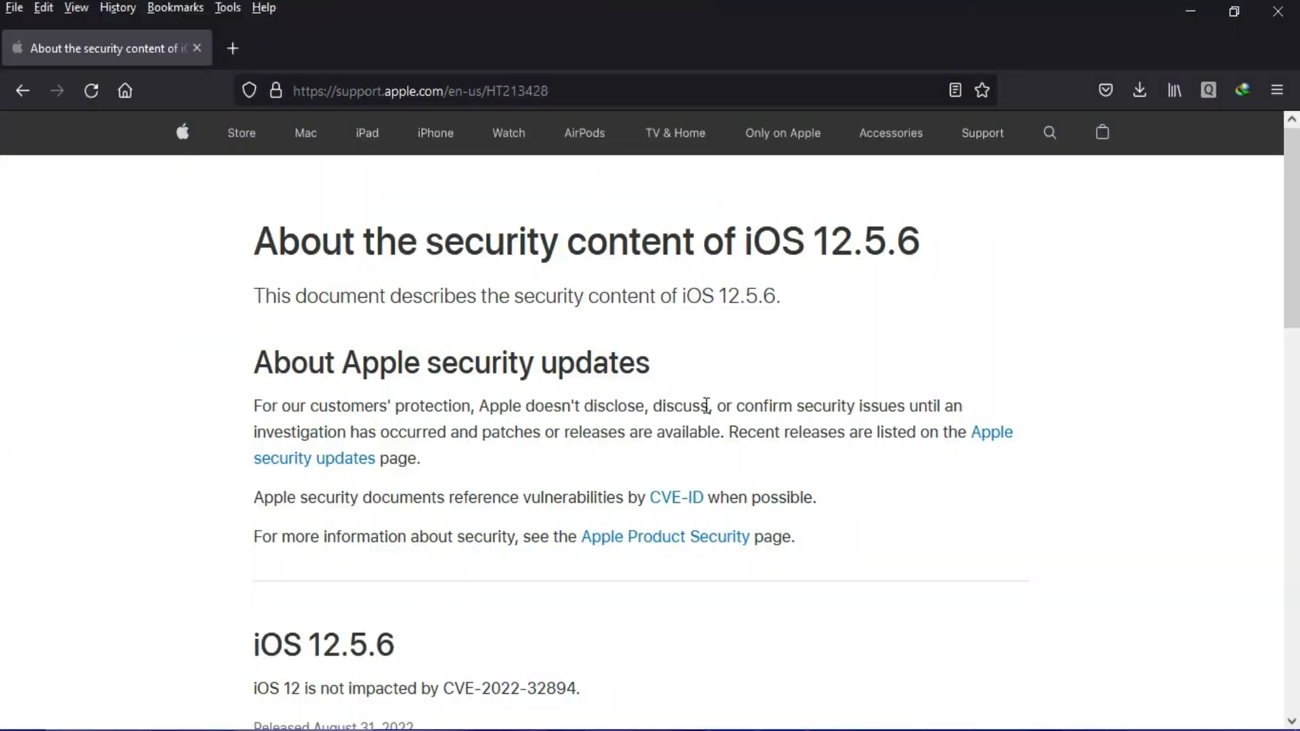
# - Highlight the 'Available for' device list under WebKit, then open the Jailbreak folder
pyautogui.scroll(-3)
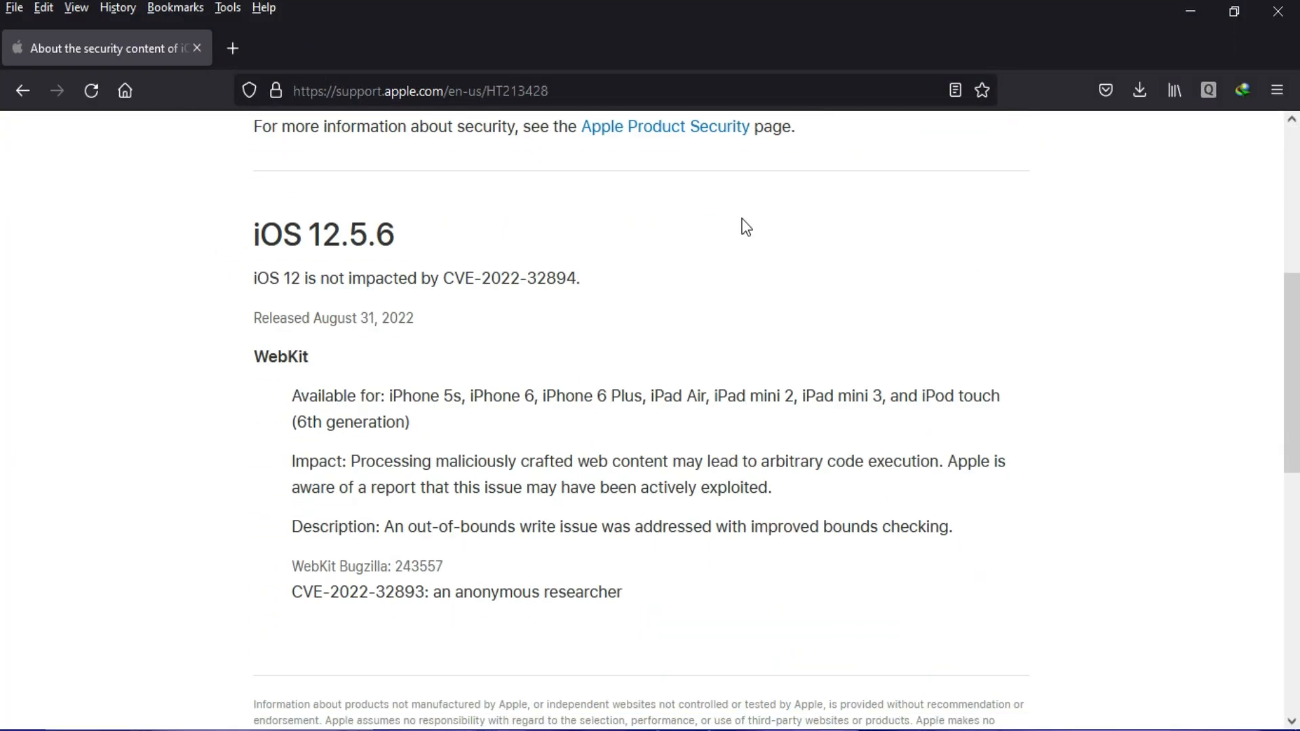
pyautogui.moveTo(292, 396); pyautogui.dragTo(407, 461)
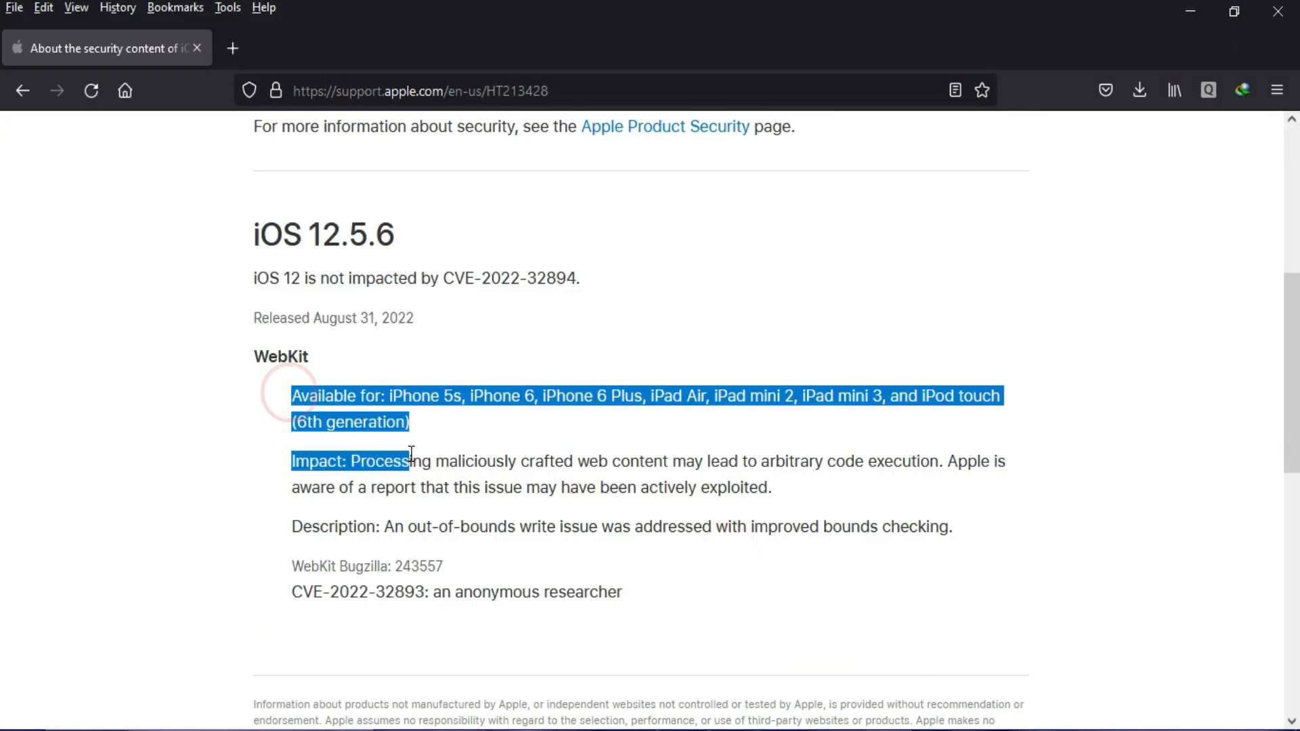
pyautogui.click(692, 319)
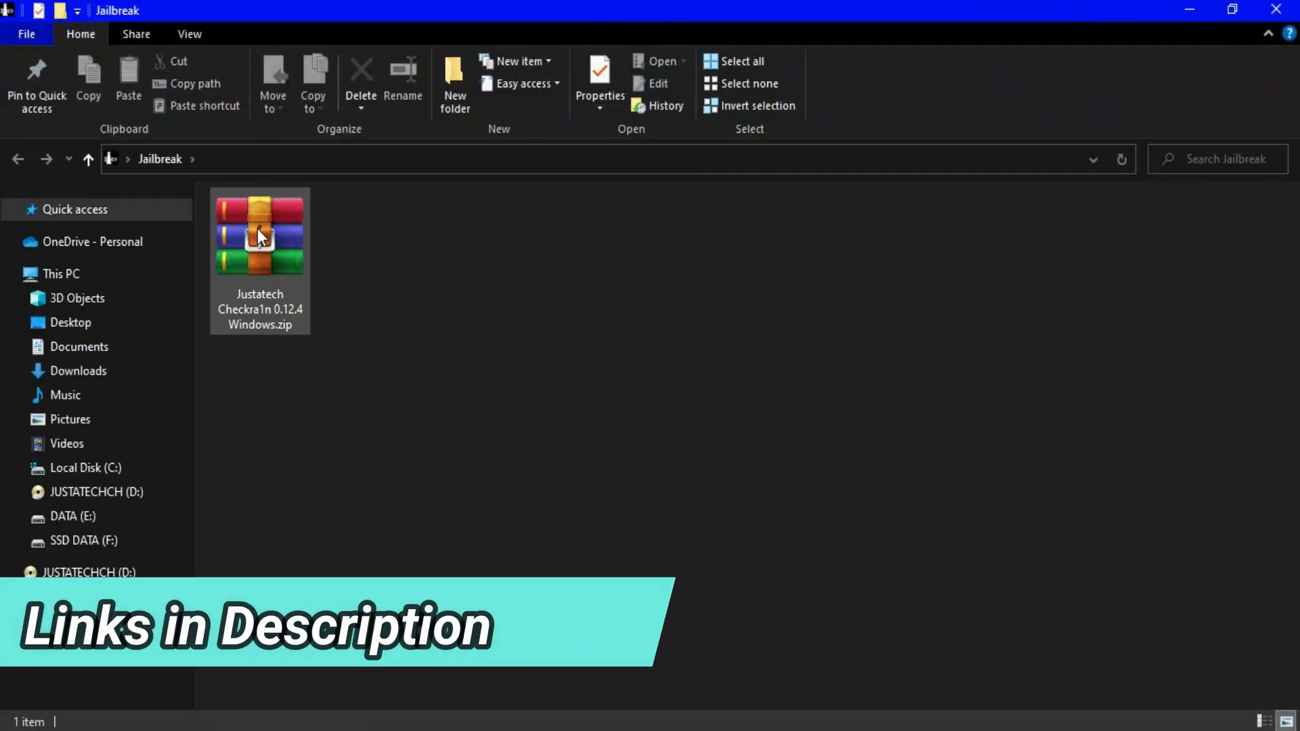
# - Extract the checkra1n zip to 'Justatech Checkra1n 0.12.4 Windows\' with WinRAR
pyautogui.rightClick(258, 234)
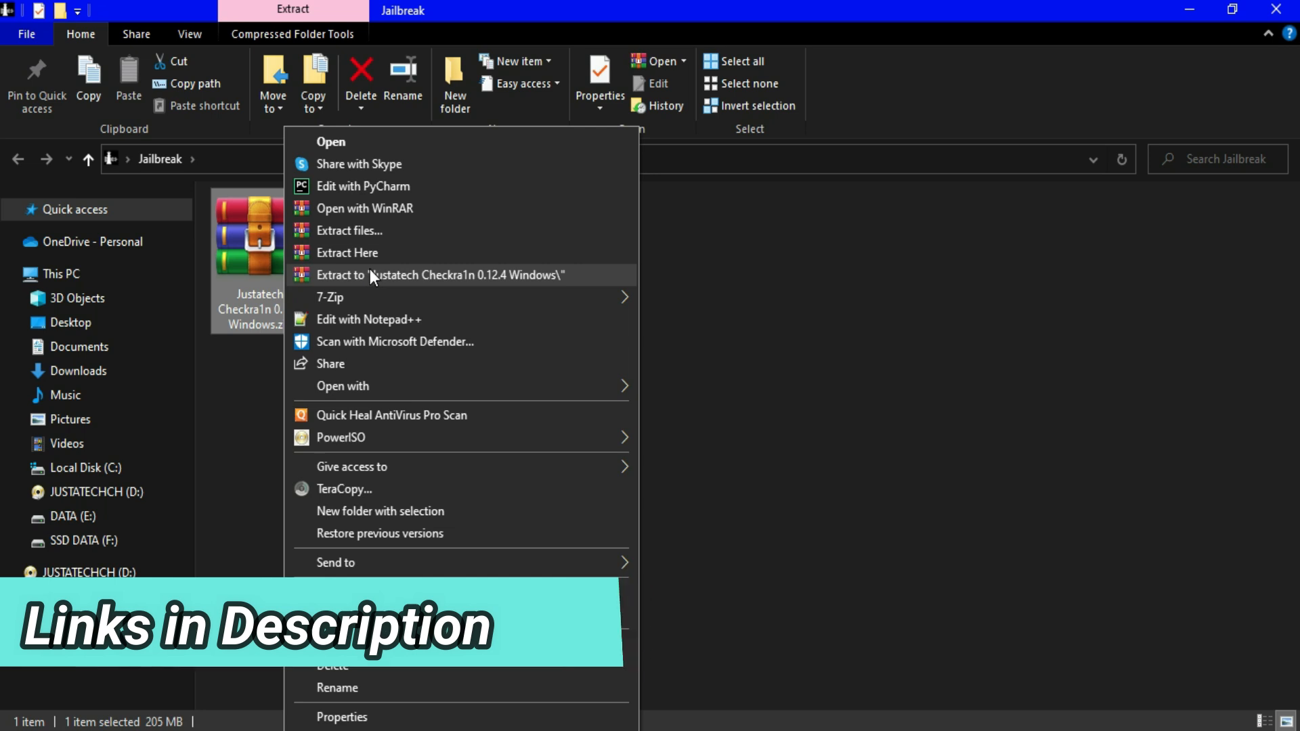
pyautogui.click(439, 275)
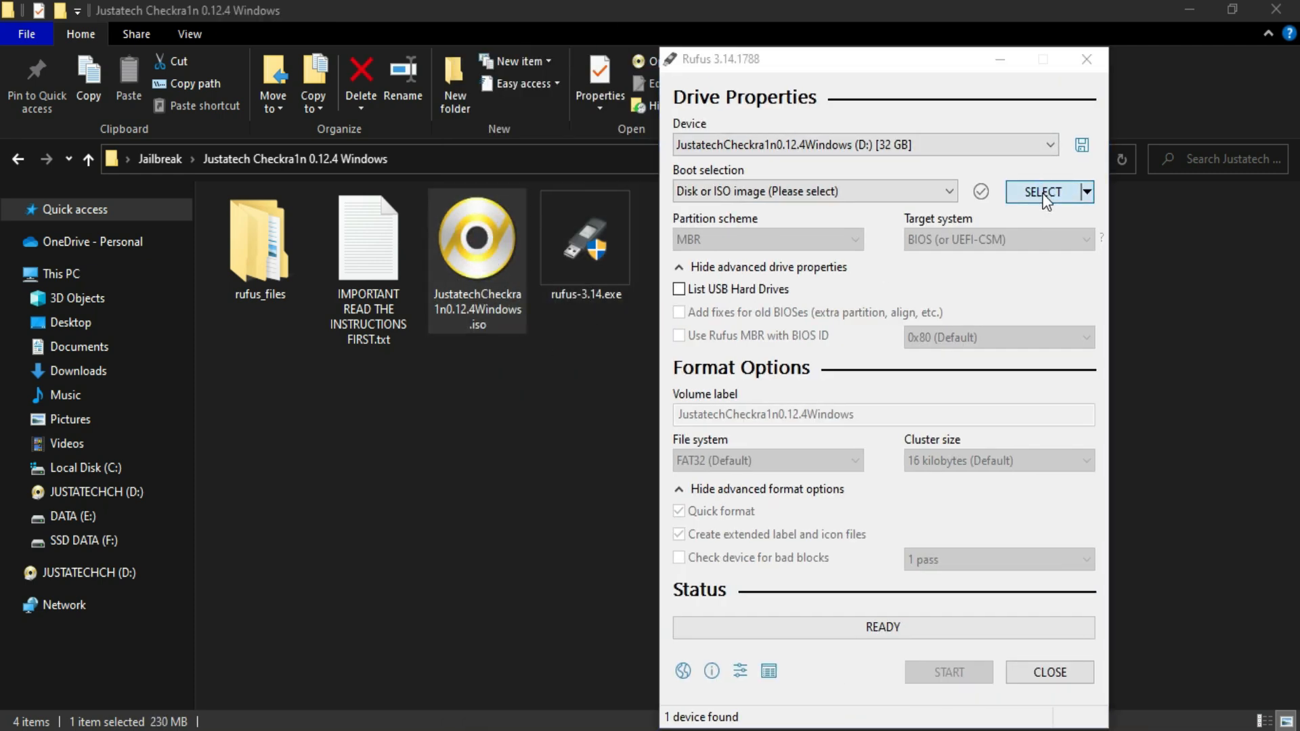
# - Write the checkra1n ISO to the USB drive with MBR, accepting the erase warning
pyautogui.click(1042, 192)
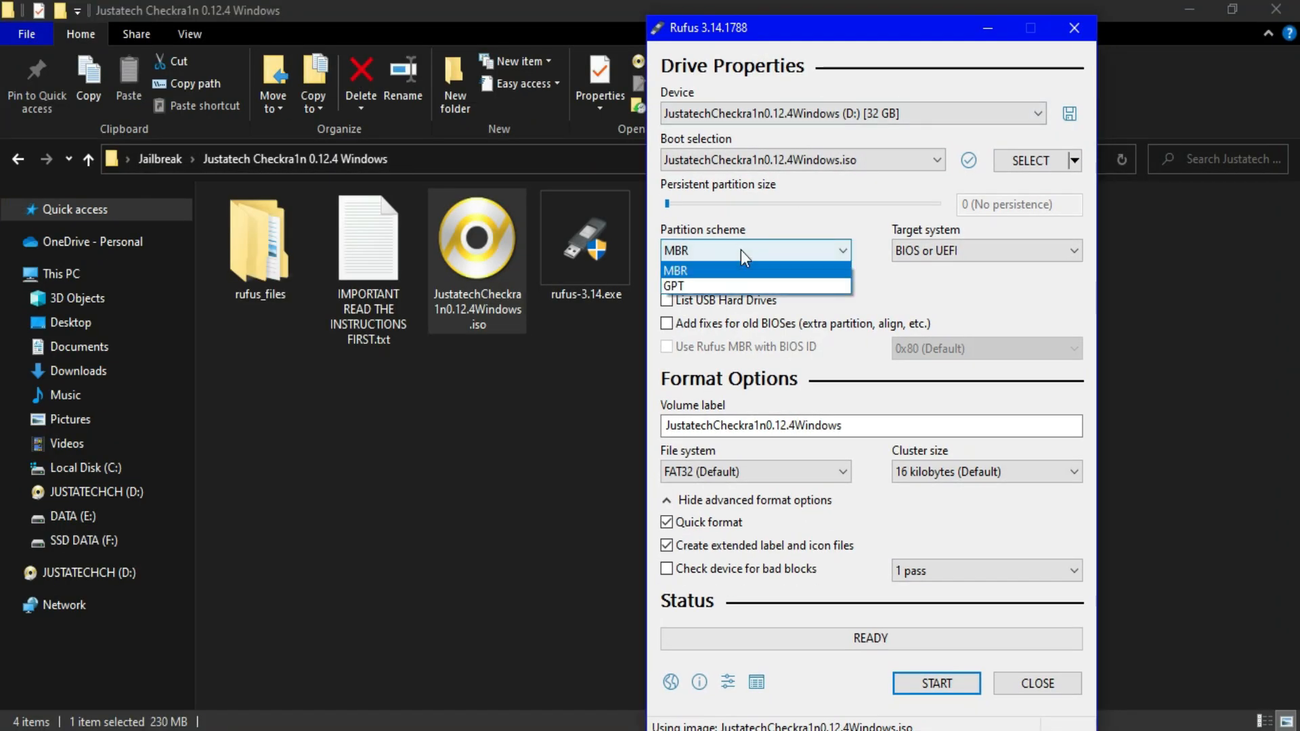
pyautogui.click(934, 684)
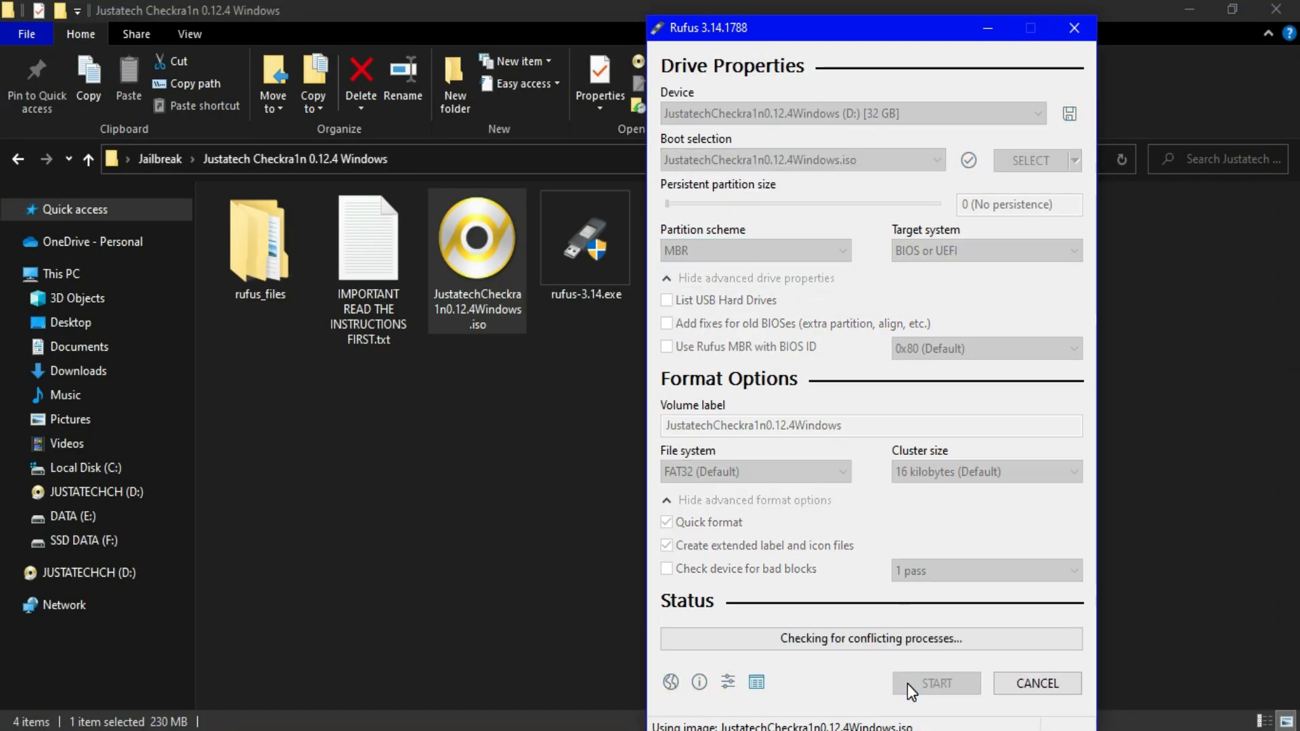
pyautogui.click(935, 683)
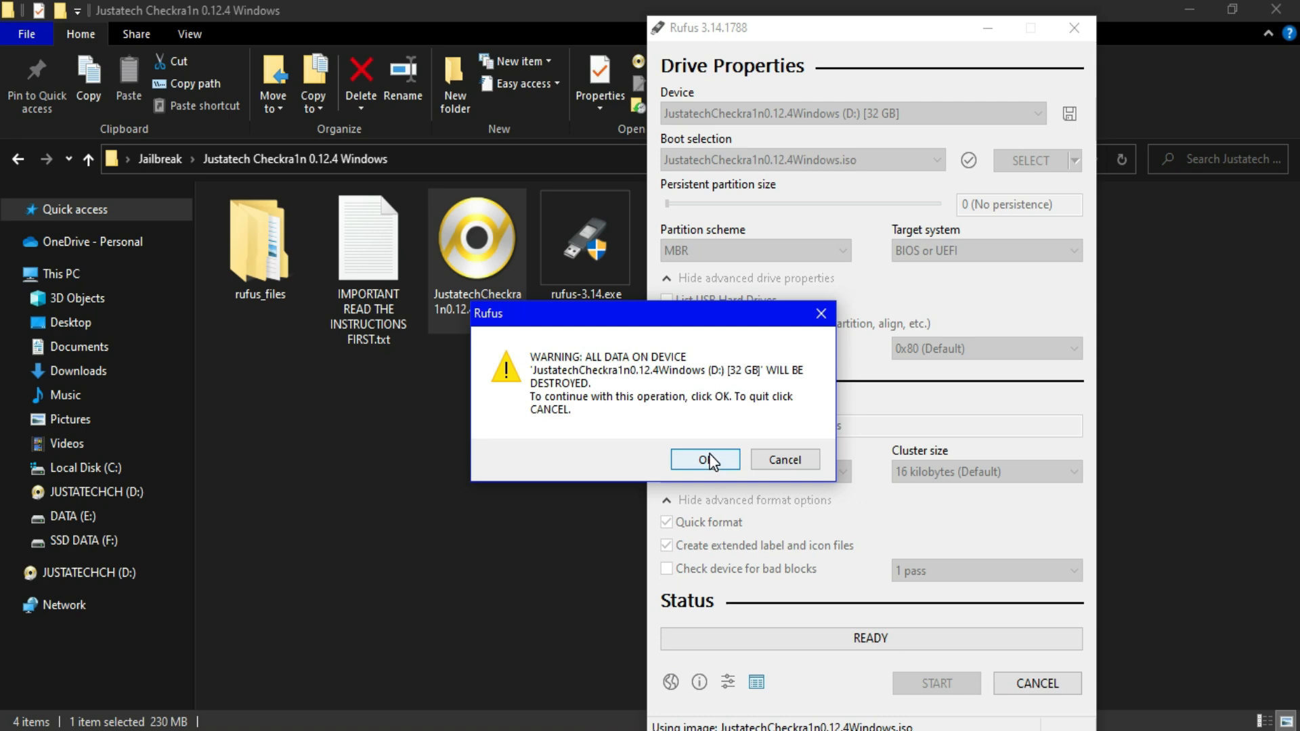
pyautogui.click(699, 459)
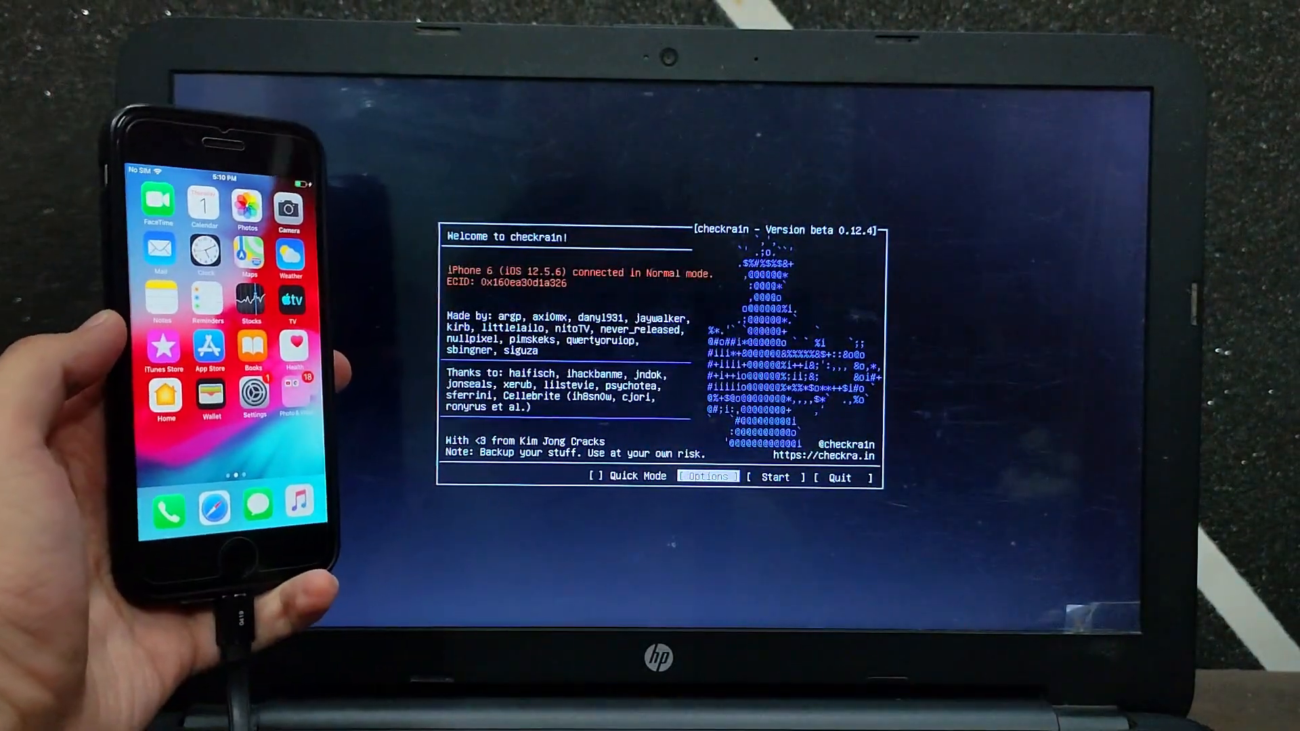
# - Jailbreak the iPhone 6 through recovery and the DFU mode countdown
pyautogui.click(775, 476)
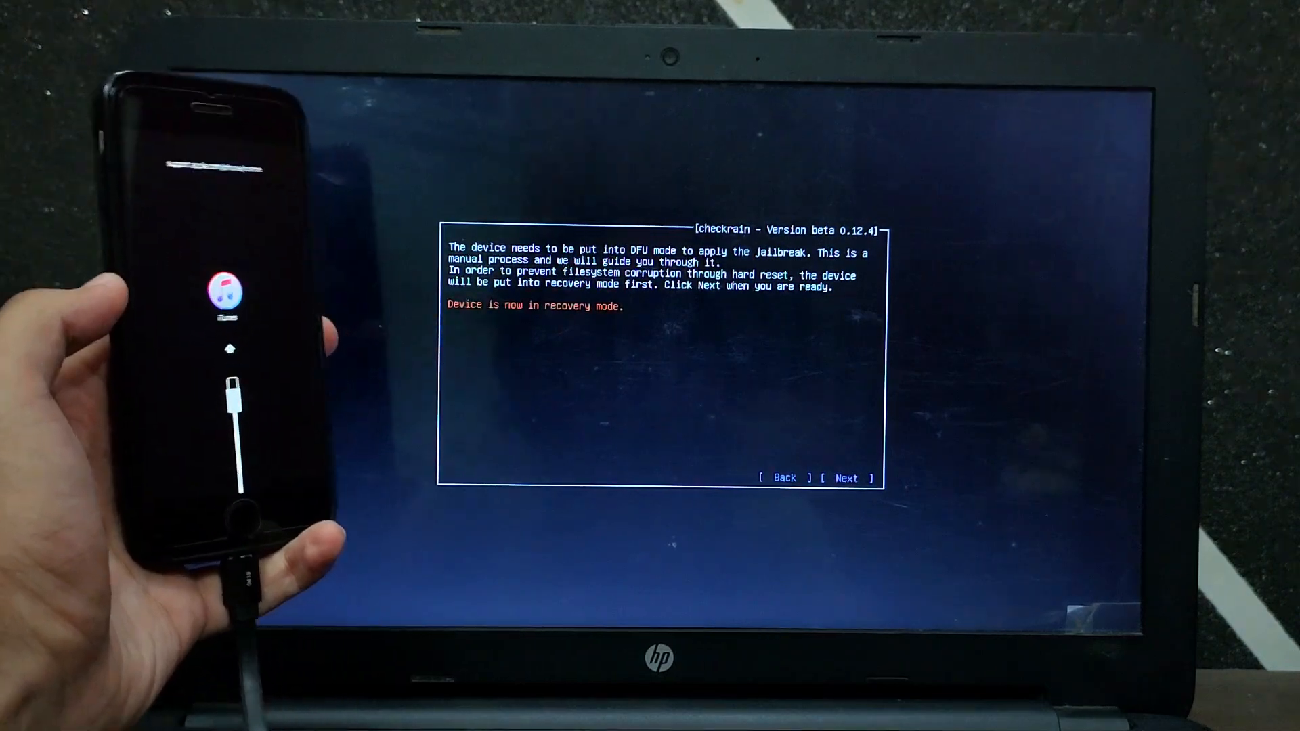
pyautogui.click(846, 477)
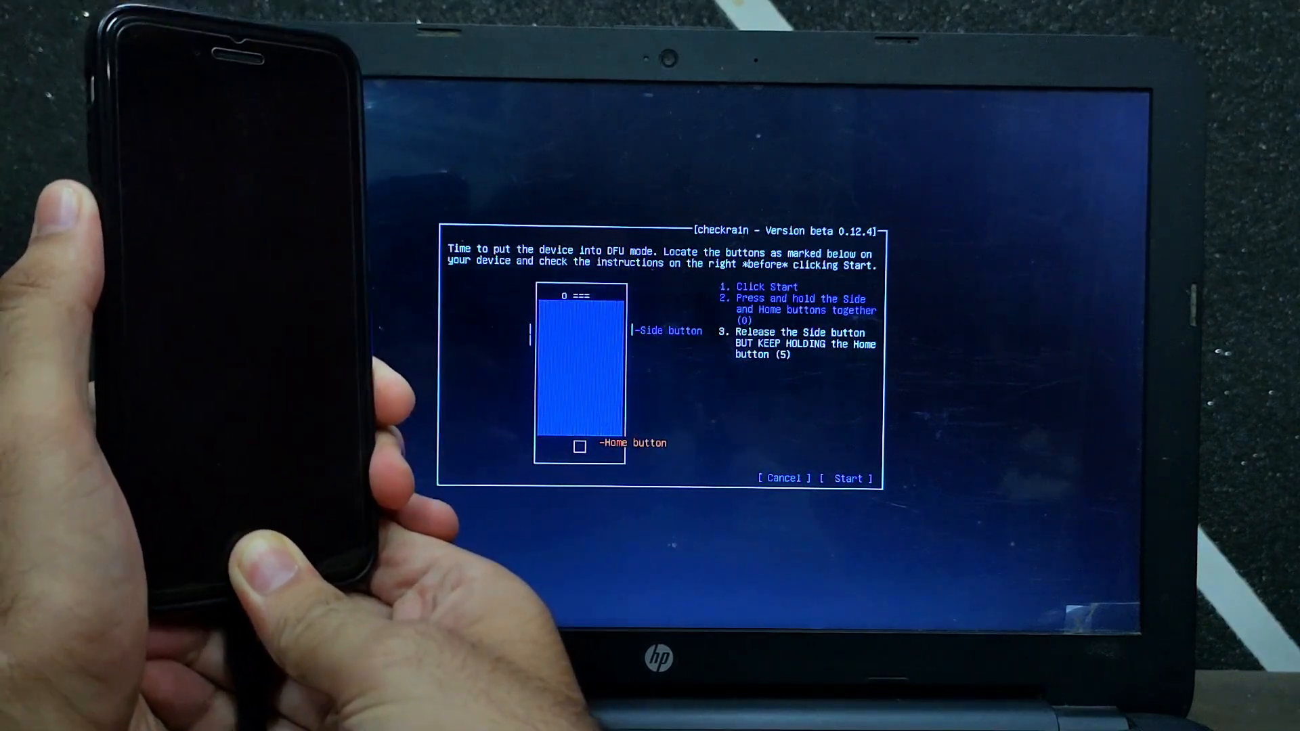
pyautogui.click(849, 479)
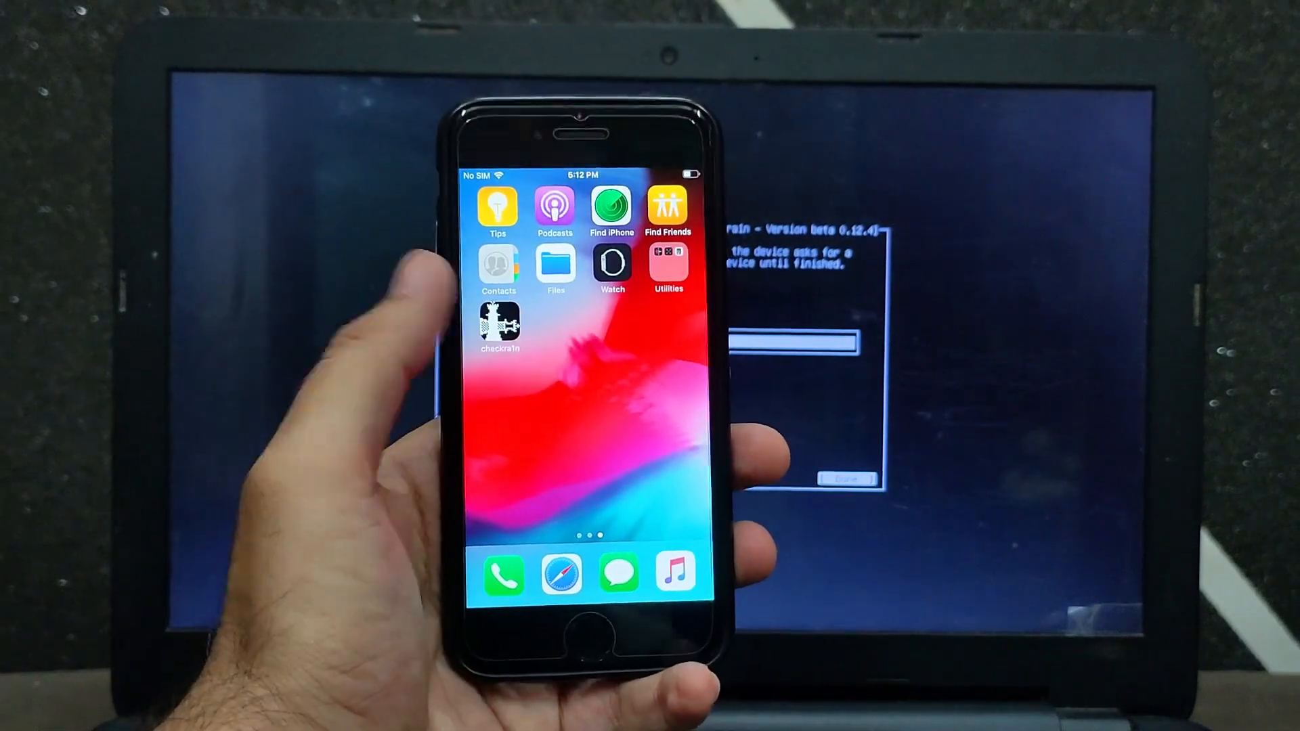
# - Install Cydia from the checkra1n loader app on the iPhone
pyautogui.click(498, 328)
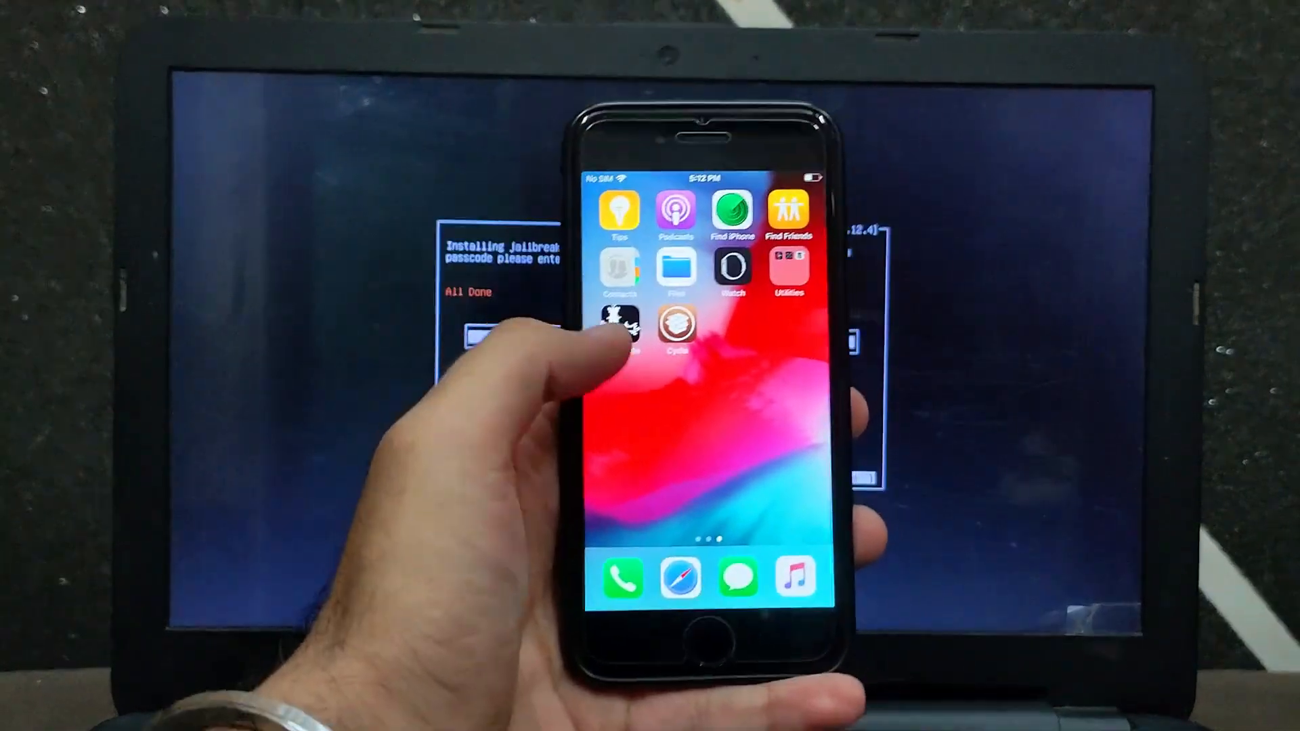
pyautogui.click(677, 326)
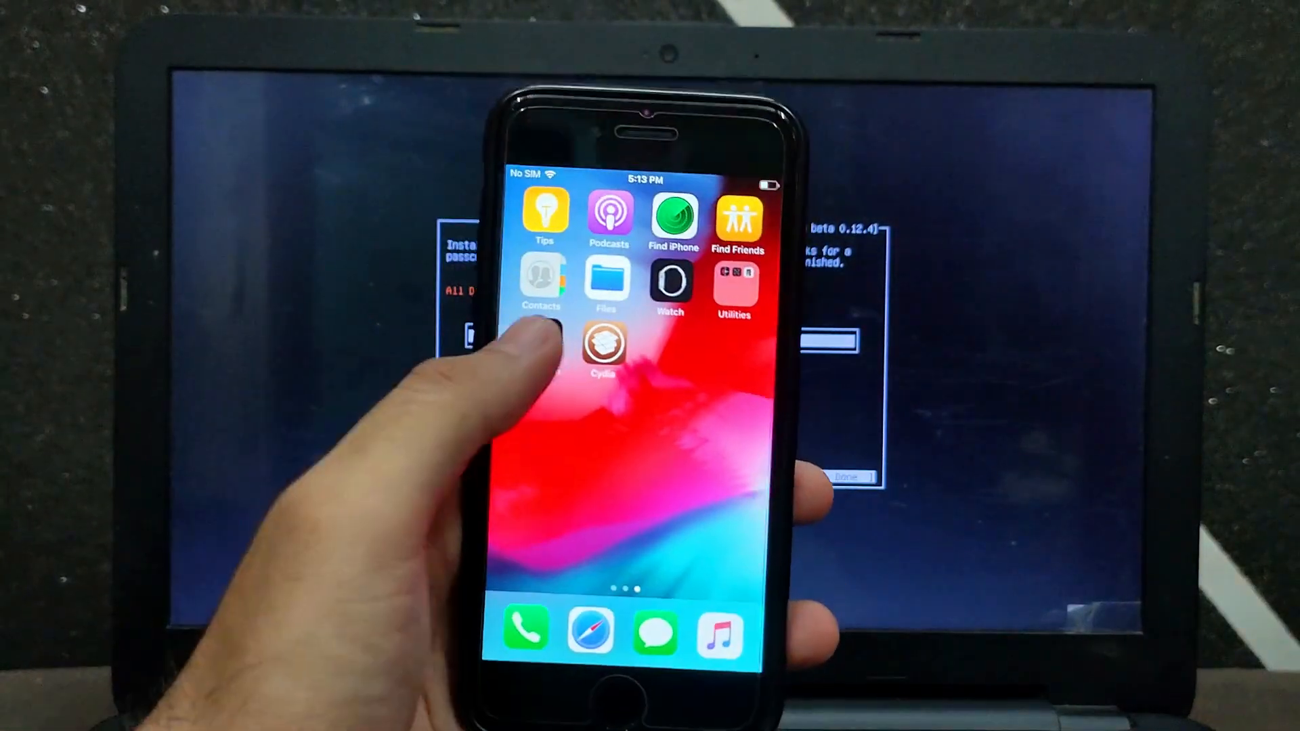
pyautogui.click(605, 346)
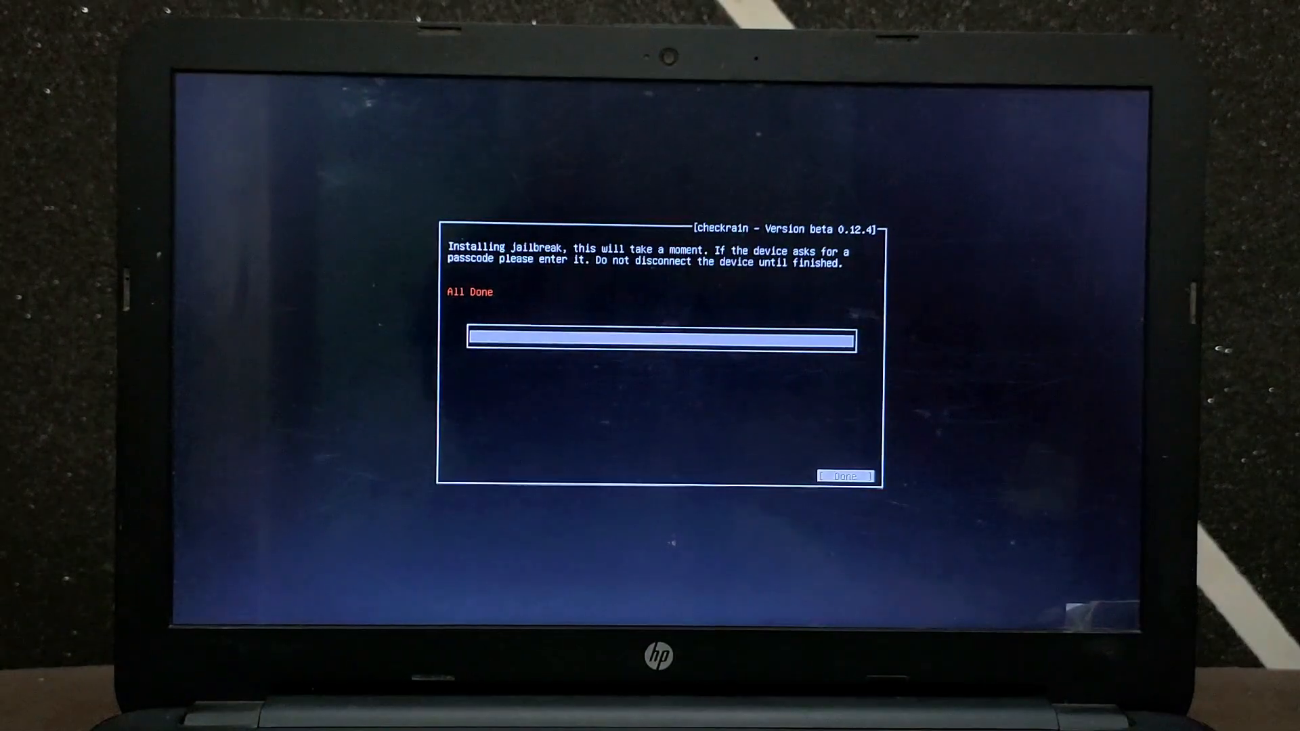
# - Finish checkra1n and type 'reboot' at the laptop's root prompt
pyautogui.click(846, 476)
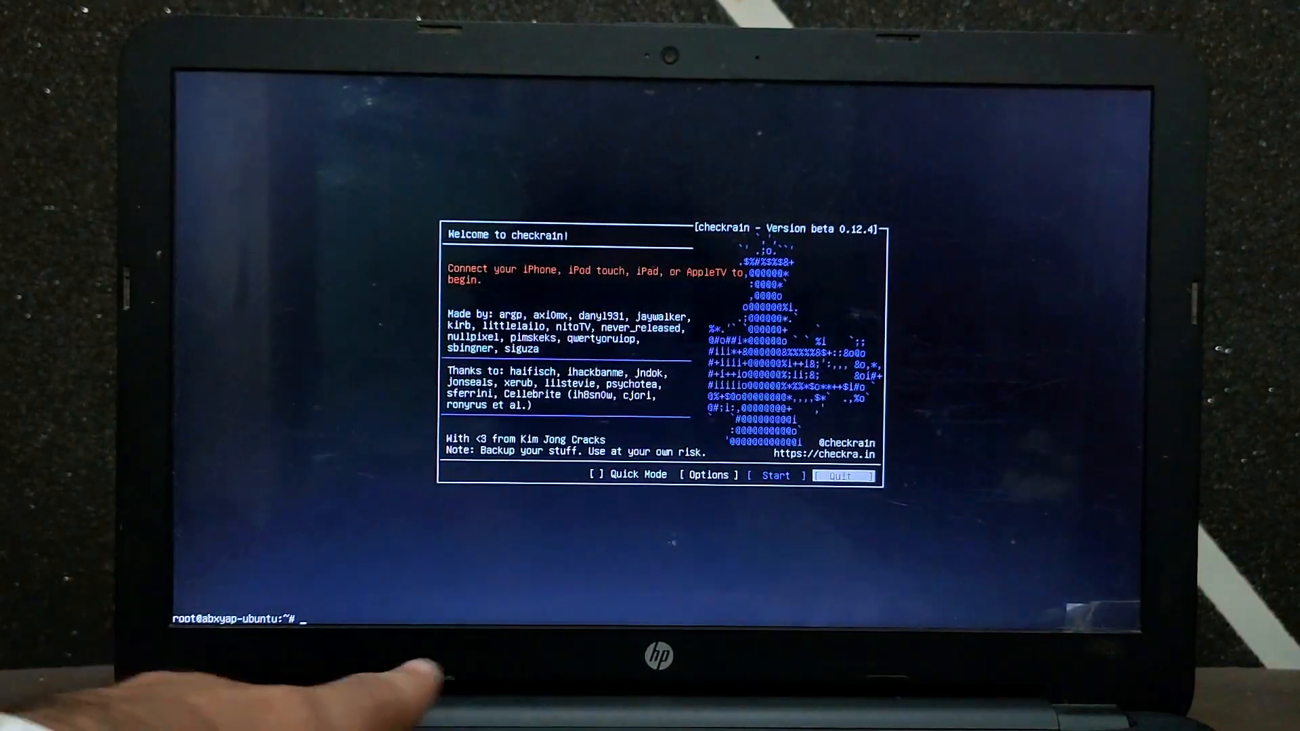
pyautogui.write('r')
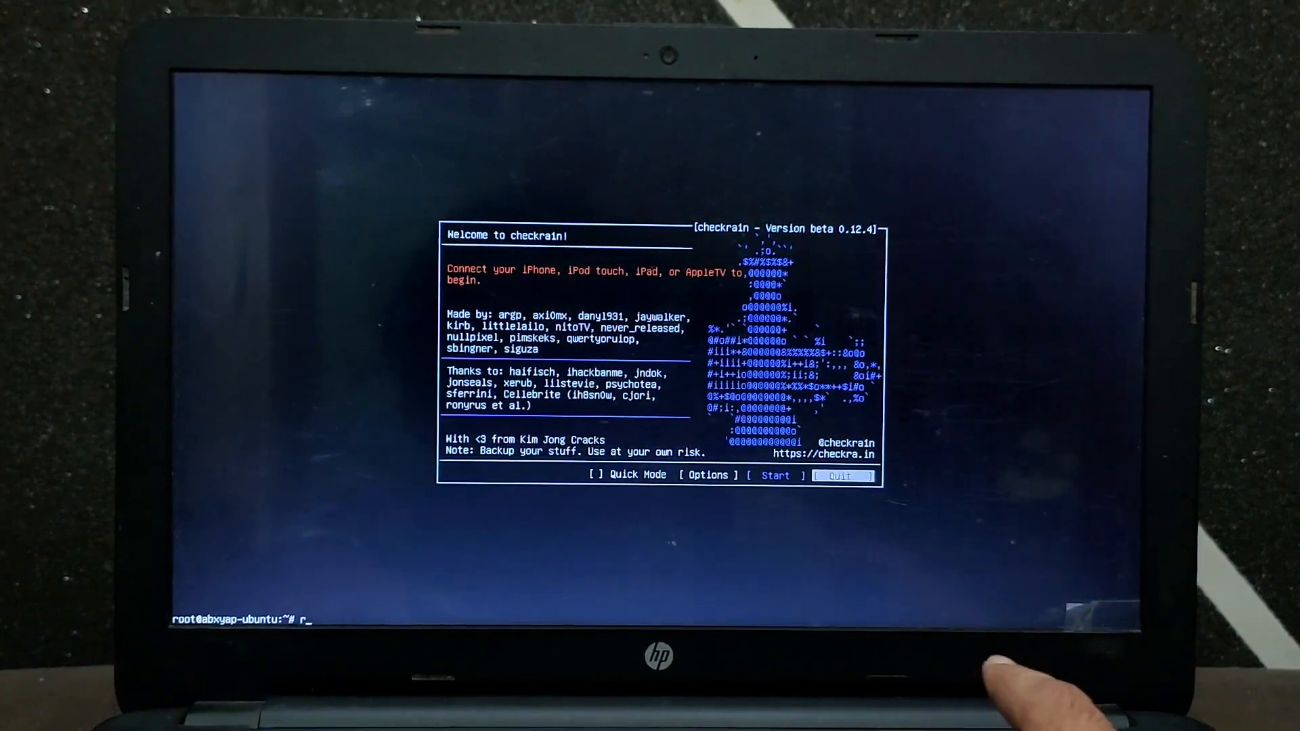
pyautogui.write('eboot')
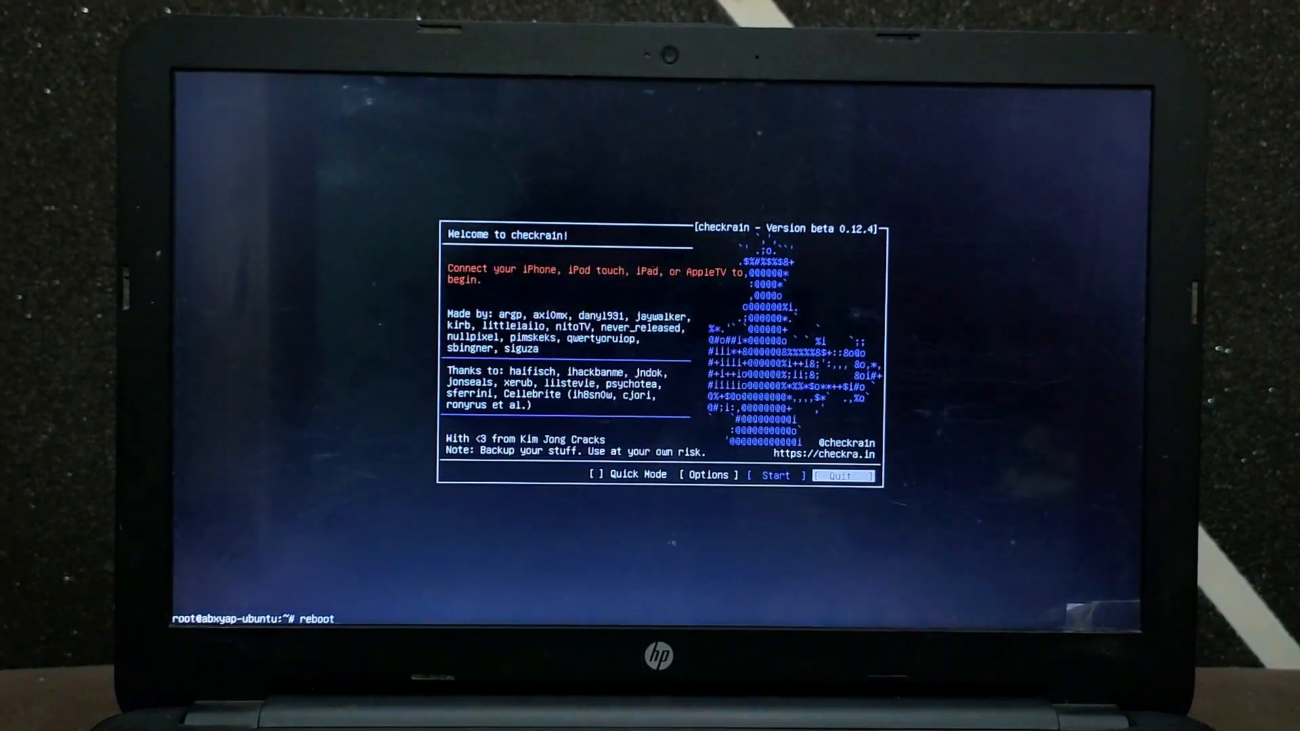